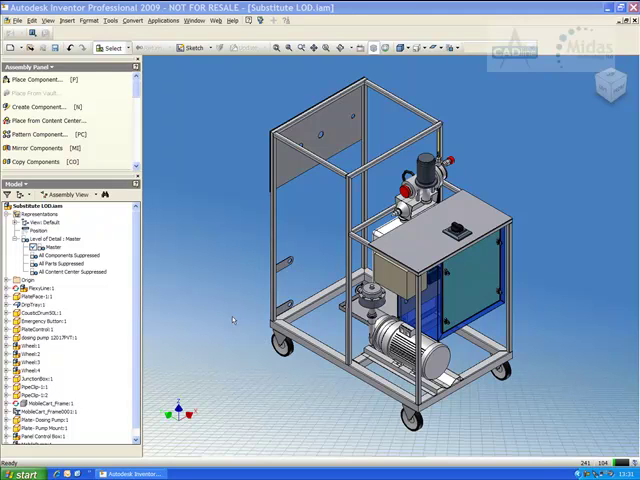
pyautogui.moveTo(230, 320)
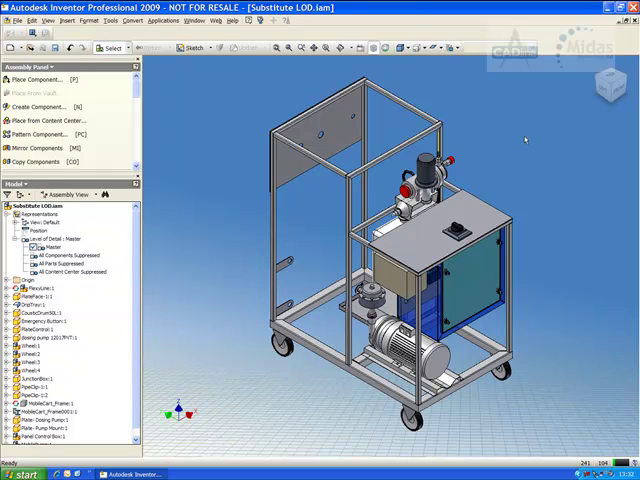
pyautogui.moveTo(205, 157)
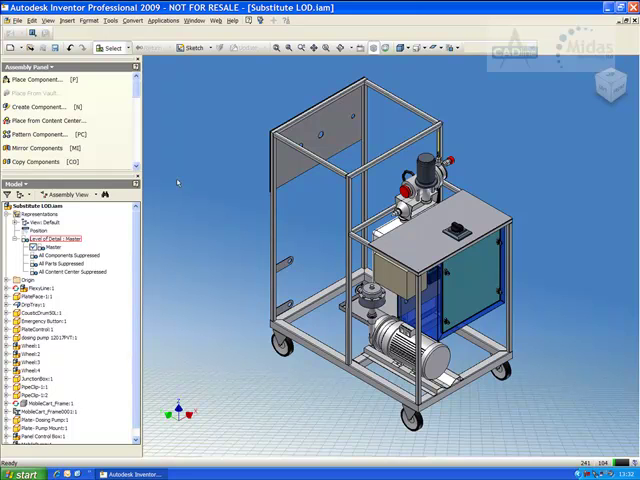
# Open Panel Control Box.iam from the mobile cart assembly in its own window
pyautogui.click(50, 238)
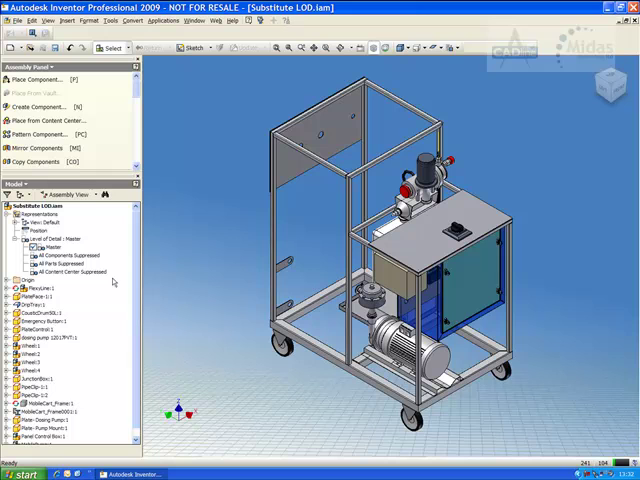
pyautogui.moveTo(204, 178)
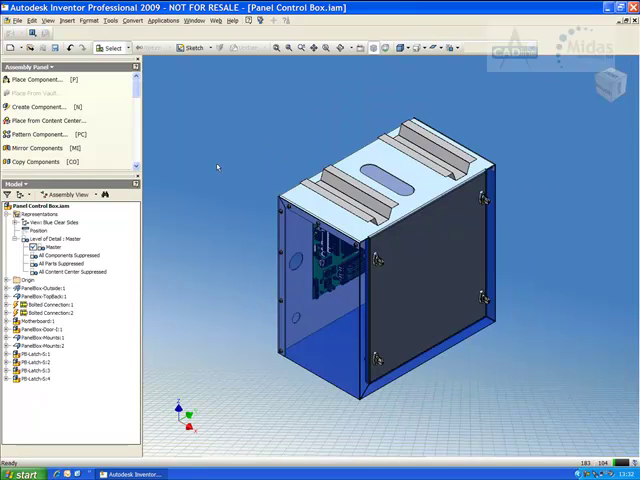
pyautogui.click(62, 239)
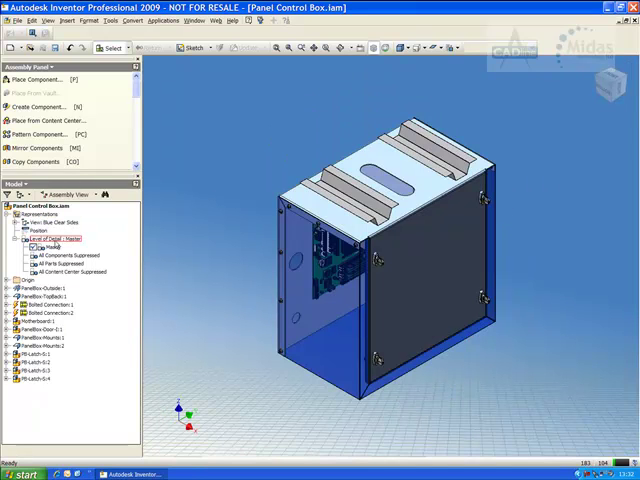
pyautogui.click(70, 255)
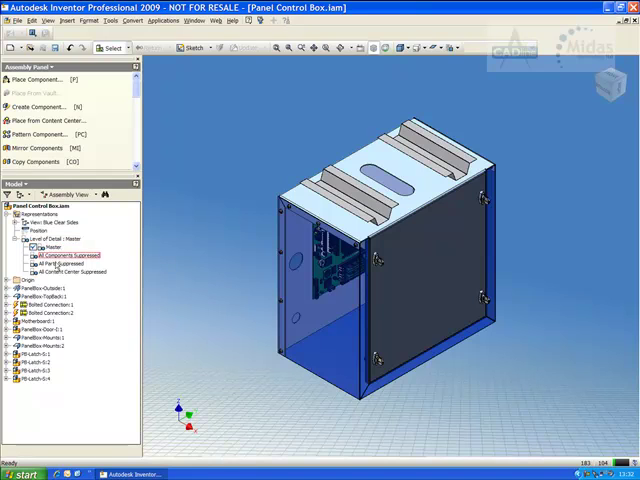
pyautogui.click(70, 272)
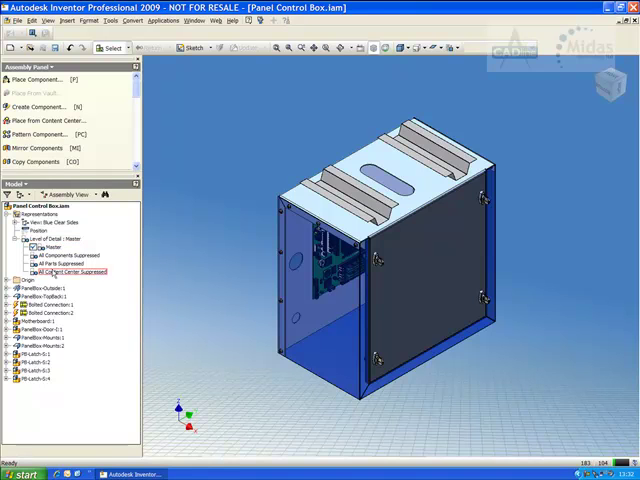
pyautogui.click(55, 239)
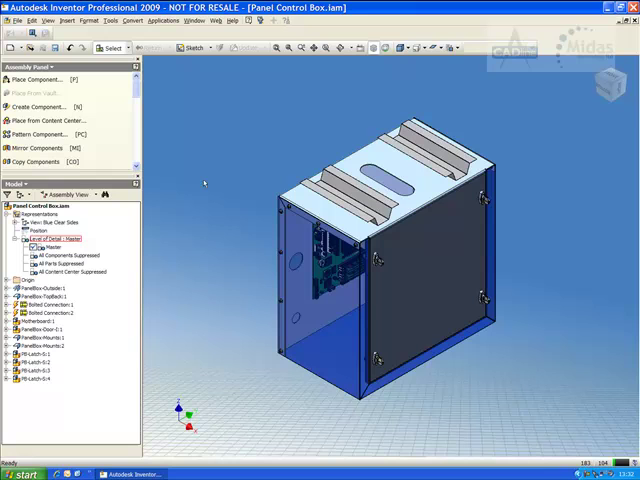
pyautogui.click(48, 239)
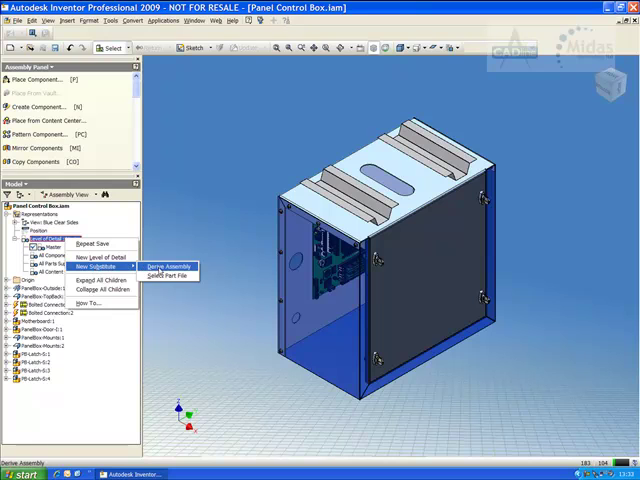
pyautogui.moveTo(170, 275)
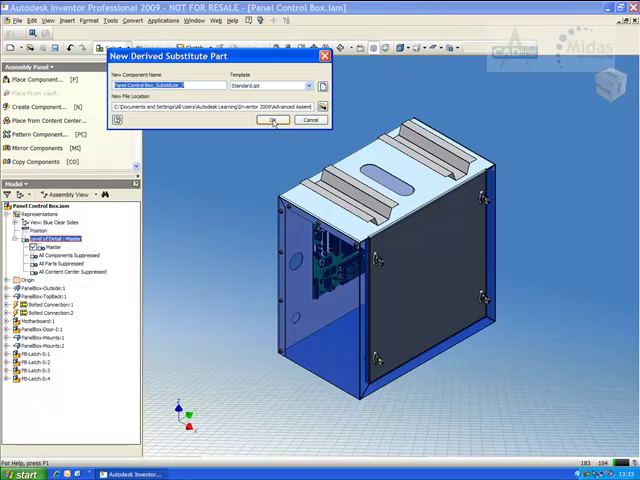
# Derive a substitute part from the panel control box, keeping the default name and location and picking the panel box mounts bodies
pyautogui.click(271, 120)
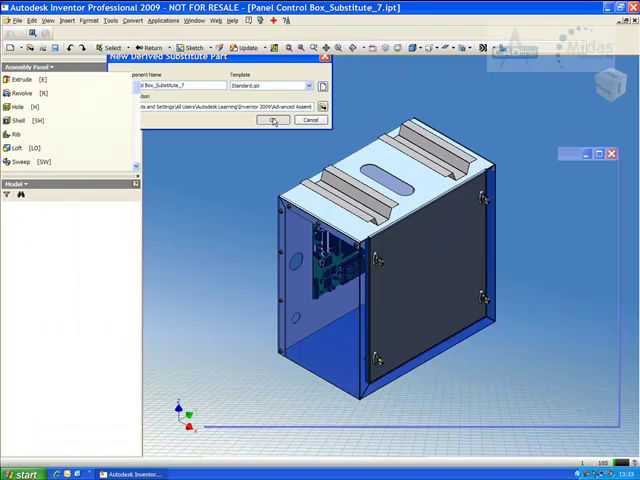
pyautogui.moveTo(270, 122)
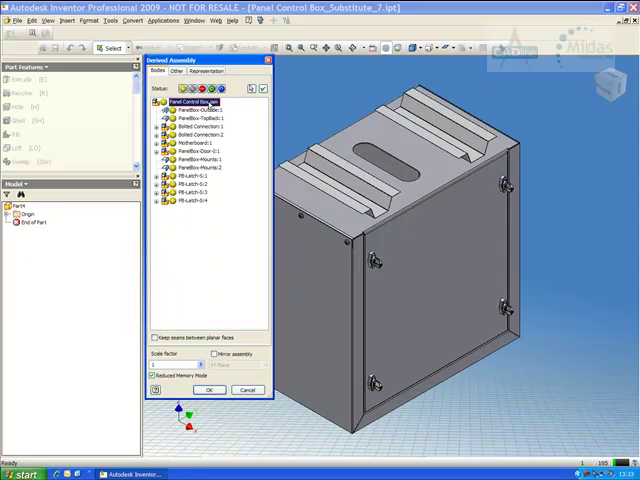
pyautogui.moveTo(200, 89)
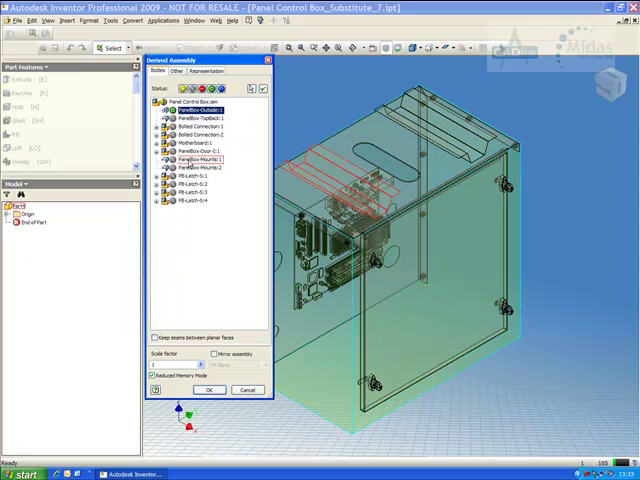
pyautogui.click(193, 166)
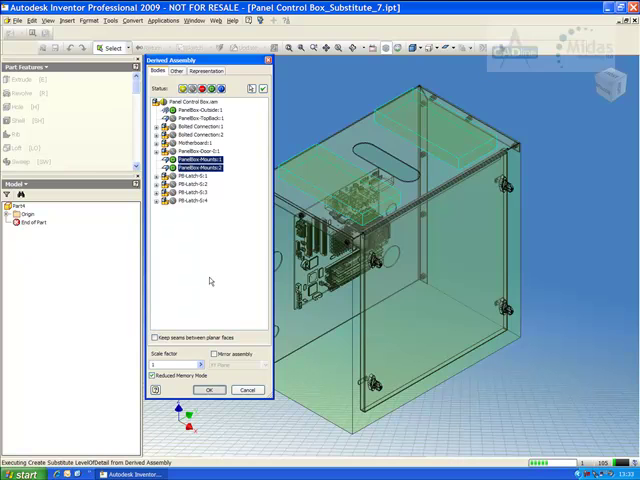
pyautogui.click(207, 389)
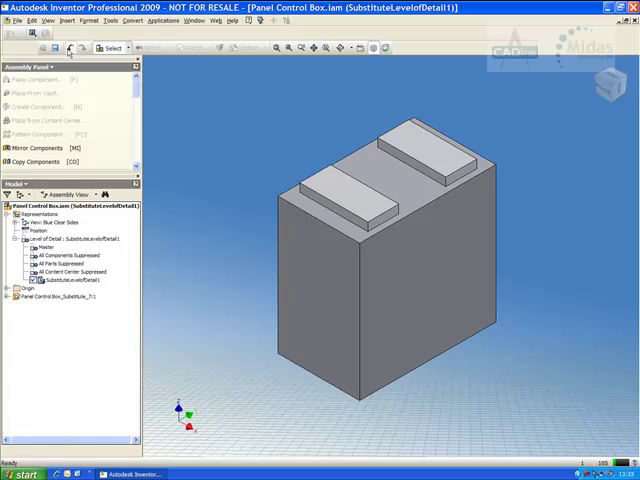
pyautogui.moveTo(233, 180)
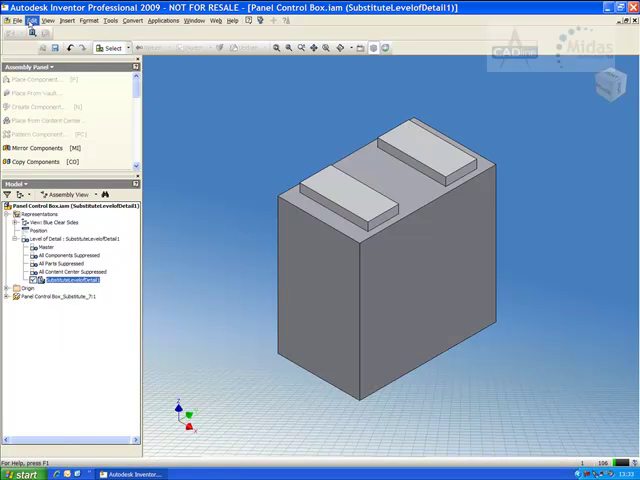
pyautogui.click(17, 20)
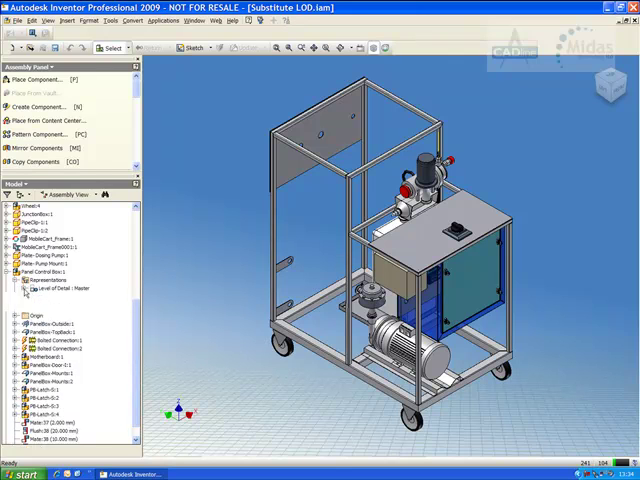
# Collapse the Panel Control Box and Wheel nodes in the browser
pyautogui.click(29, 289)
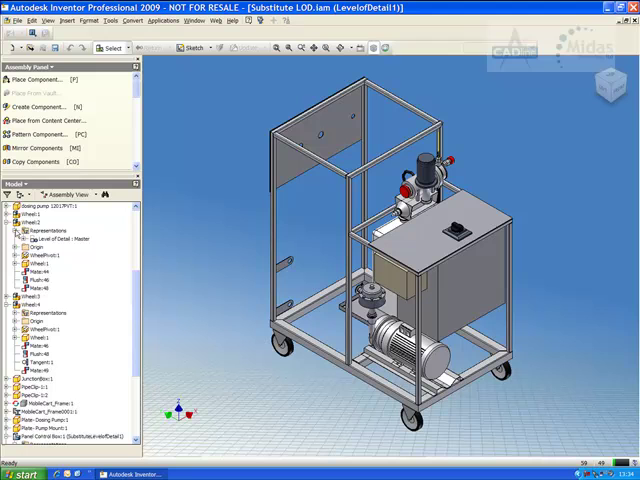
pyautogui.click(22, 239)
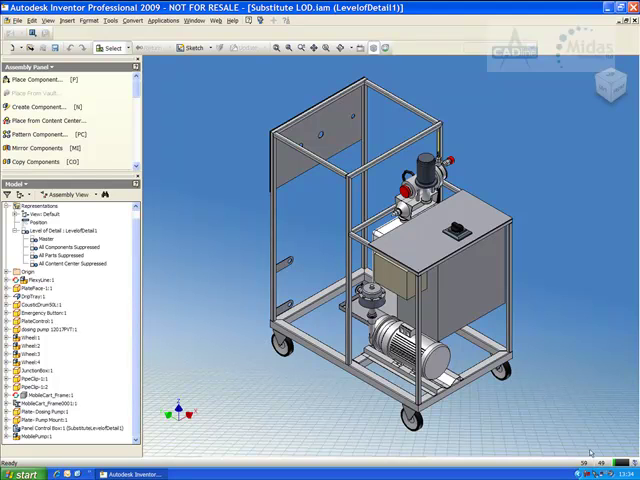
pyautogui.moveTo(570, 263)
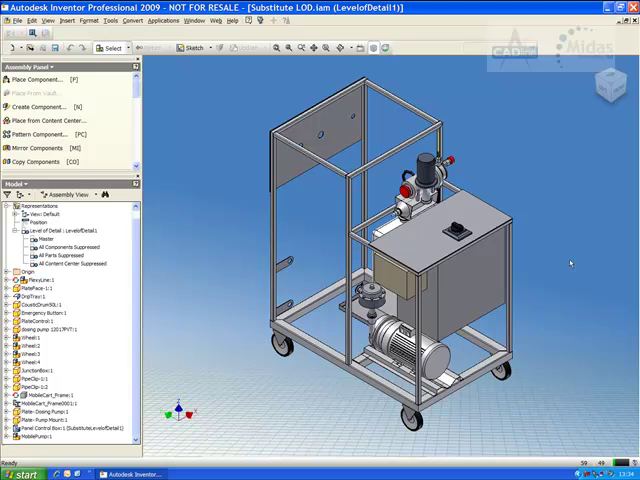
pyautogui.moveTo(570, 263)
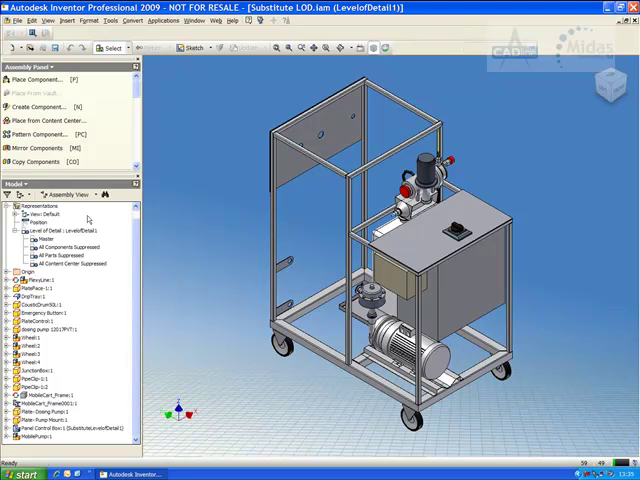
pyautogui.moveTo(88, 217)
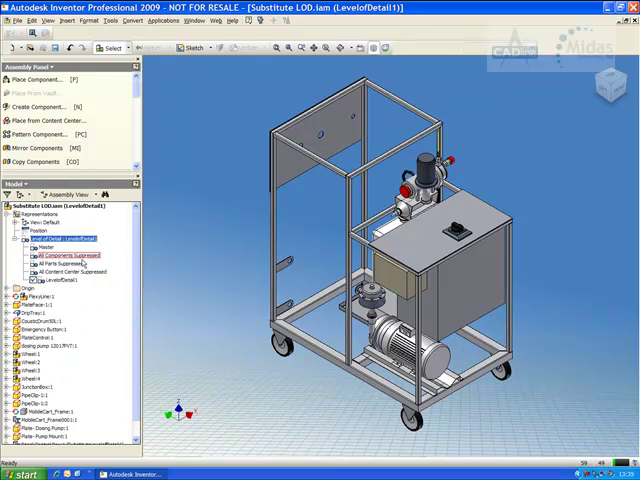
# Rename LevelofDetail1 to Simple and reactivate Master, accepting the unsaved-changes prompts
pyautogui.click(60, 280)
pyautogui.write('Simple')
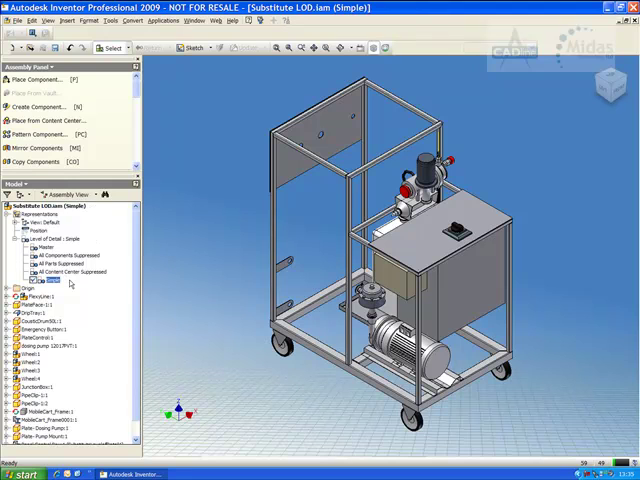
pyautogui.click(45, 247)
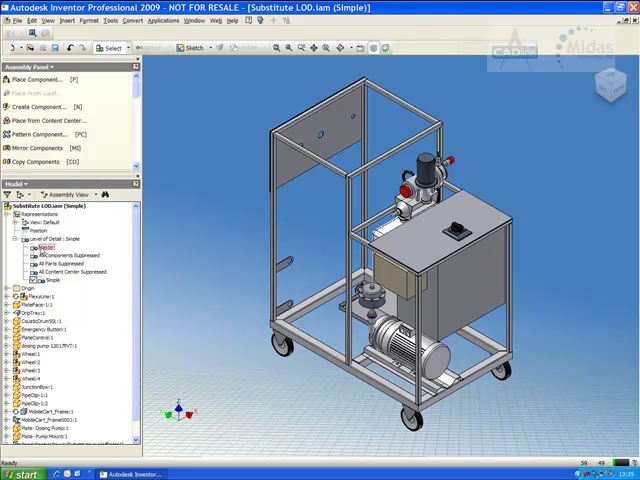
pyautogui.click(70, 271)
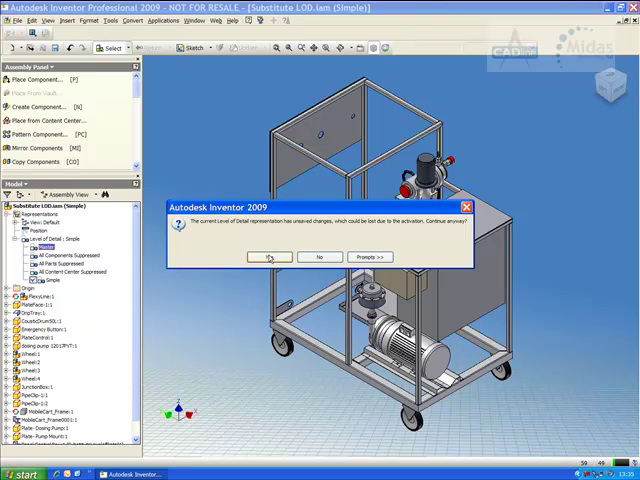
pyautogui.click(268, 257)
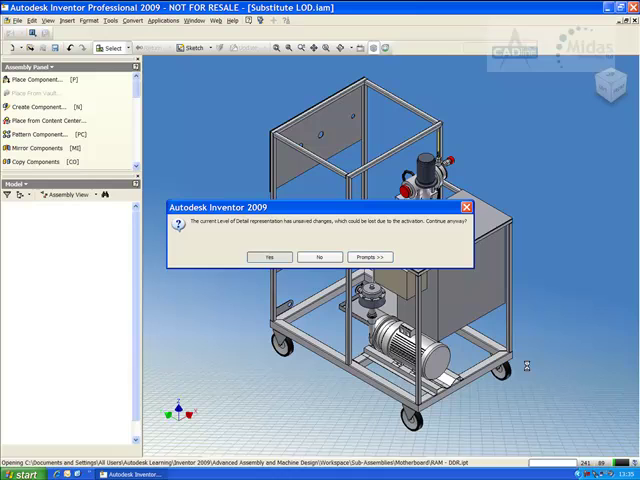
pyautogui.click(265, 257)
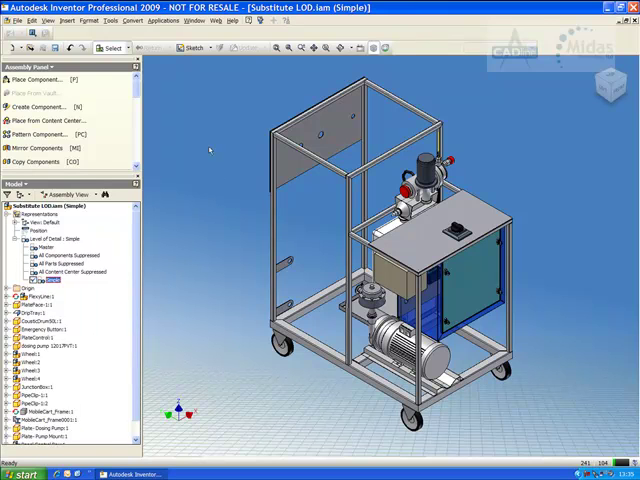
pyautogui.click(11, 19)
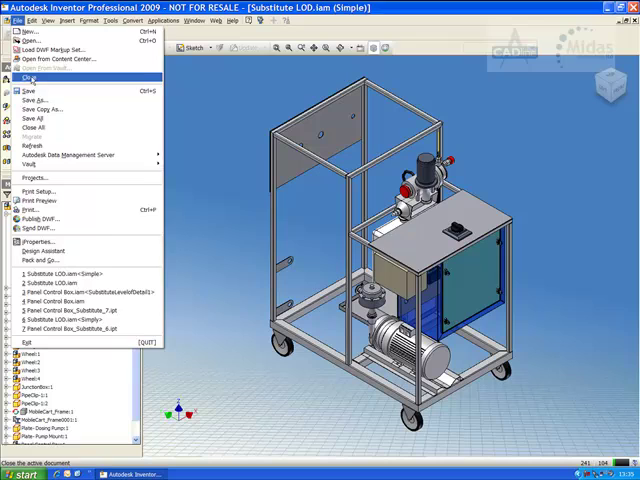
# Close the cart assembly and select Substitute LOD.iam to reopen, reviewing its representation options
pyautogui.click(35, 78)
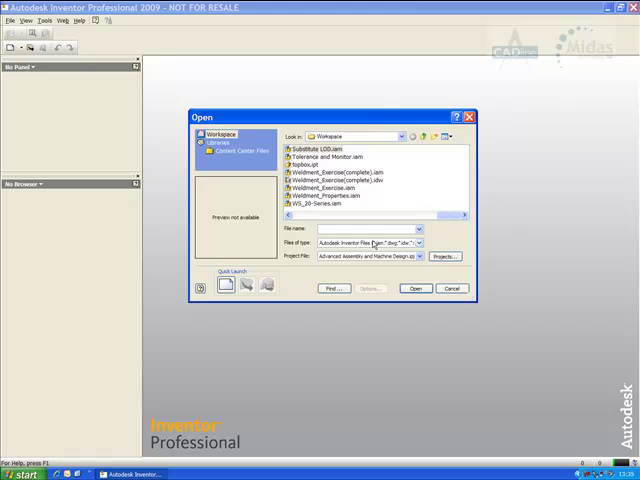
pyautogui.click(336, 148)
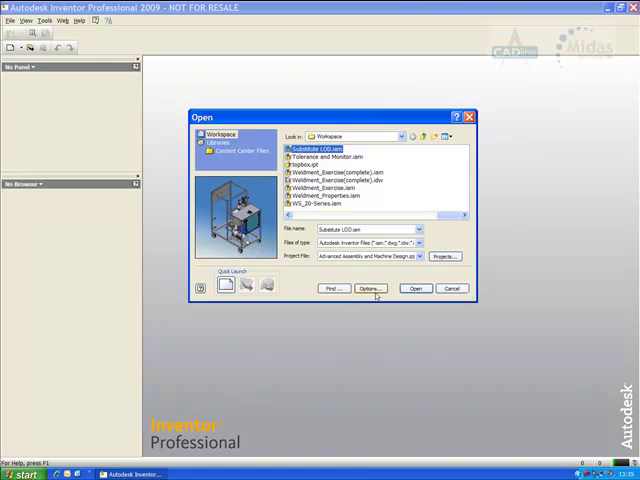
pyautogui.click(371, 289)
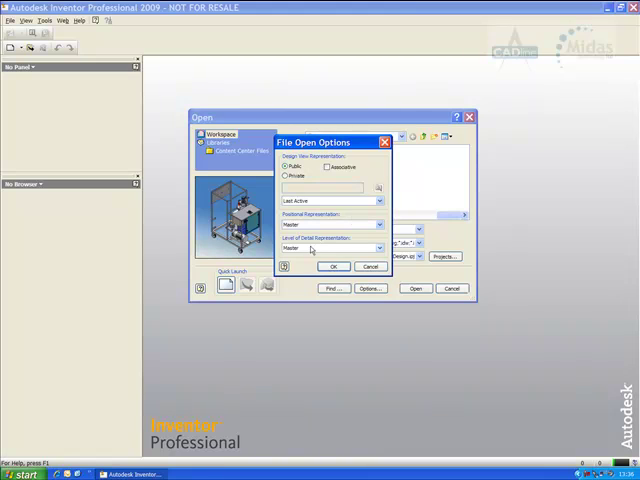
pyautogui.click(379, 248)
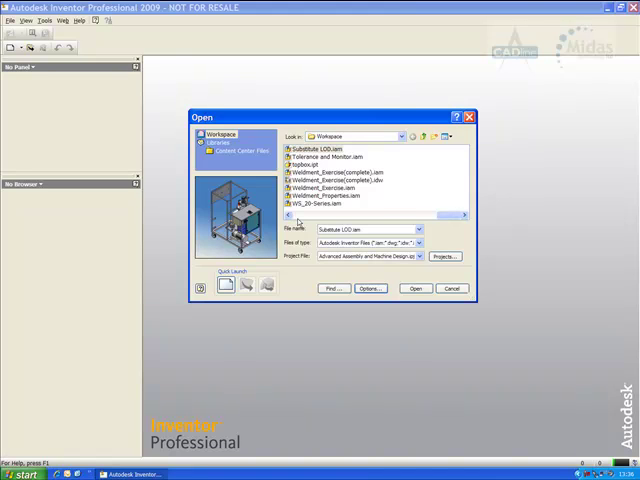
pyautogui.moveTo(332, 353)
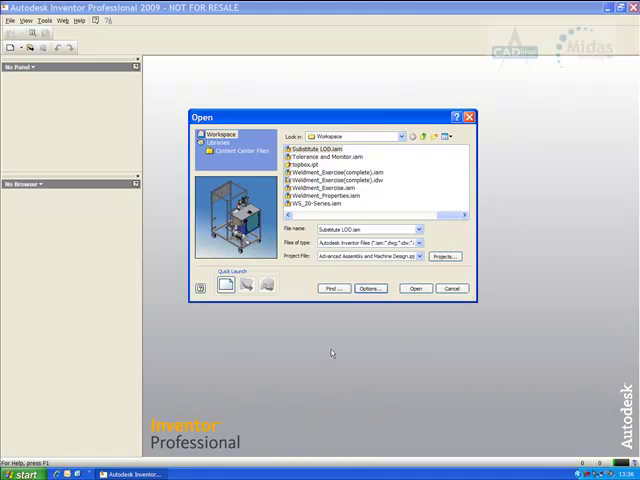